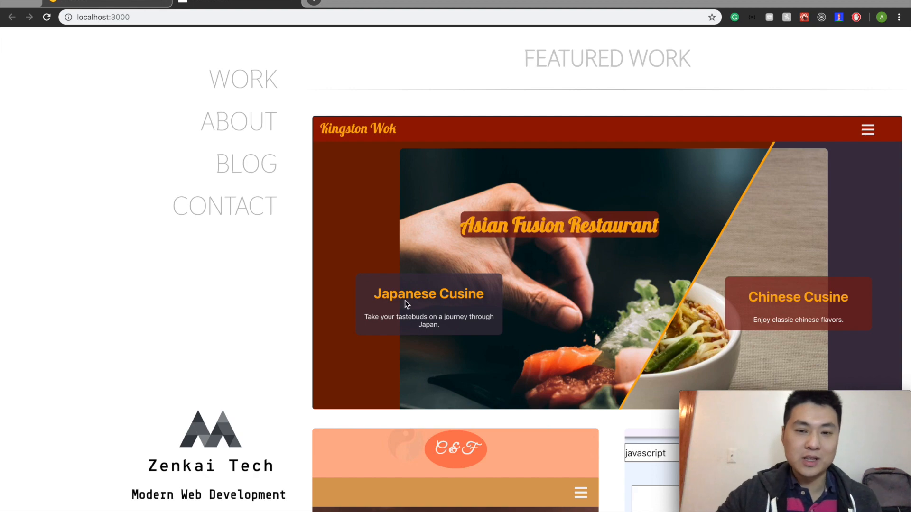
- Open the Firebase Console and browse projects like Zenkai-Tech, Skincare and BeatPop
scroll("down", 3)
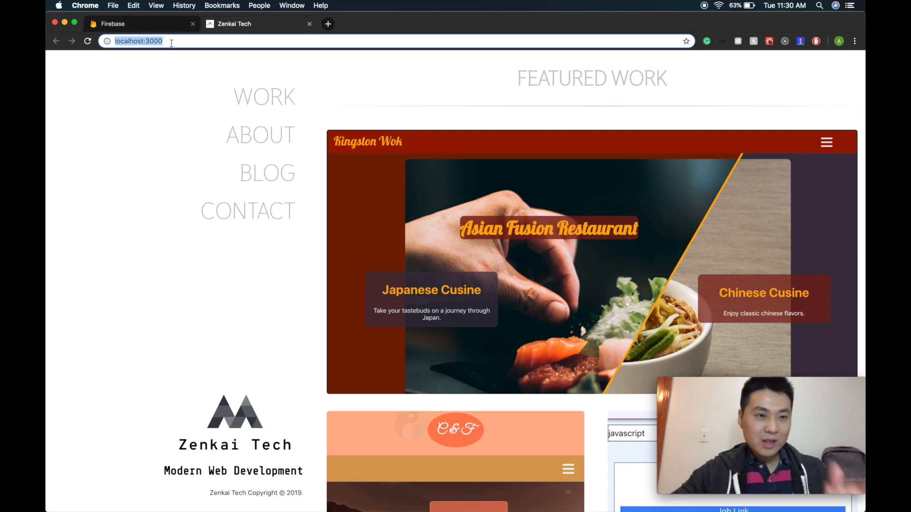
mouse_move(174, 35)
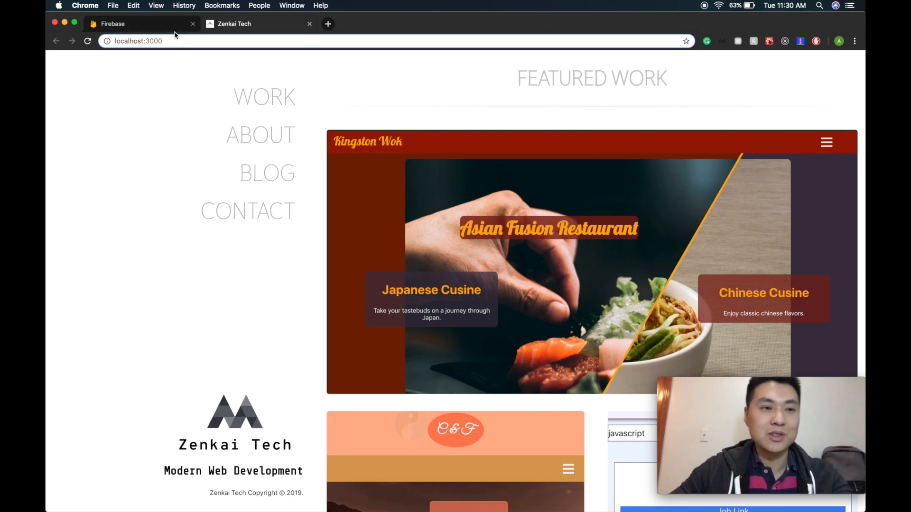
left_click(140, 24)
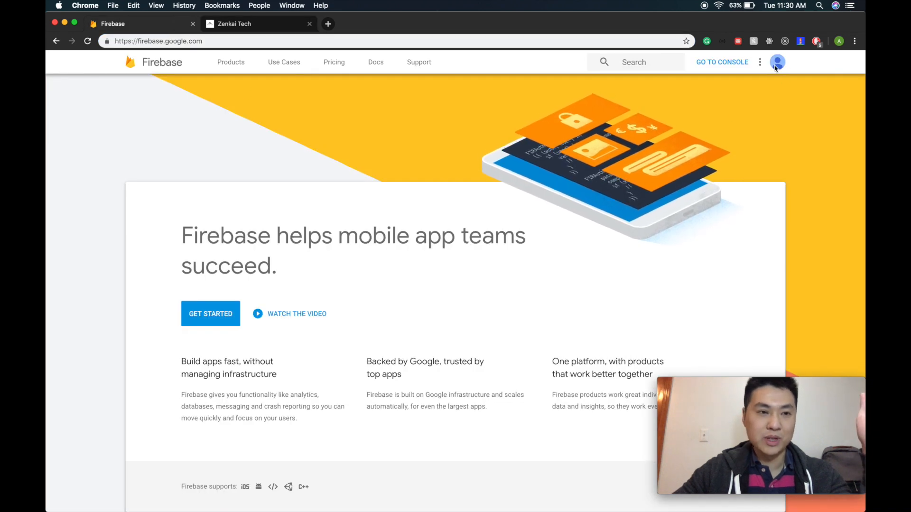
mouse_move(738, 66)
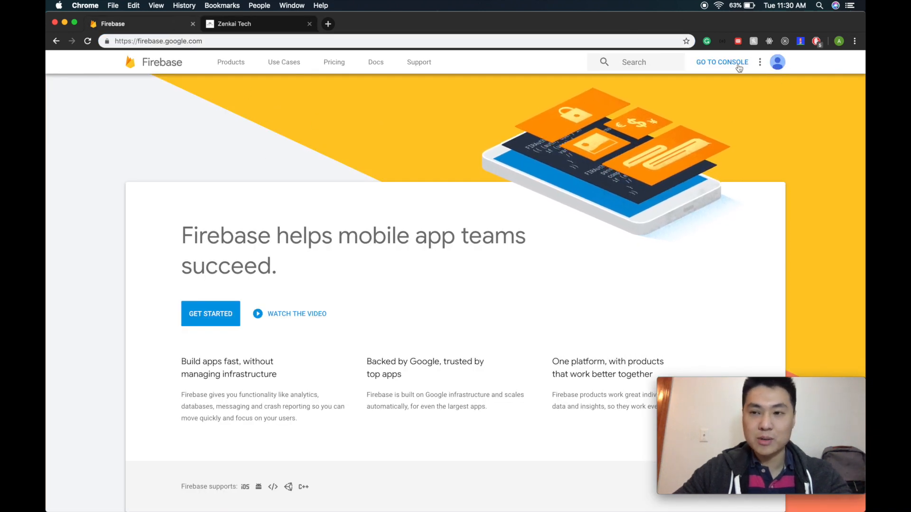
mouse_move(722, 62)
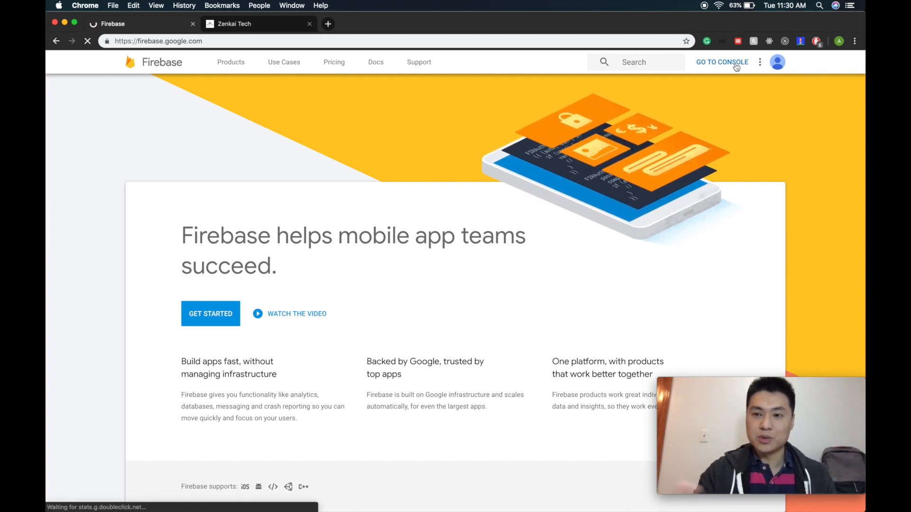
left_click(722, 62)
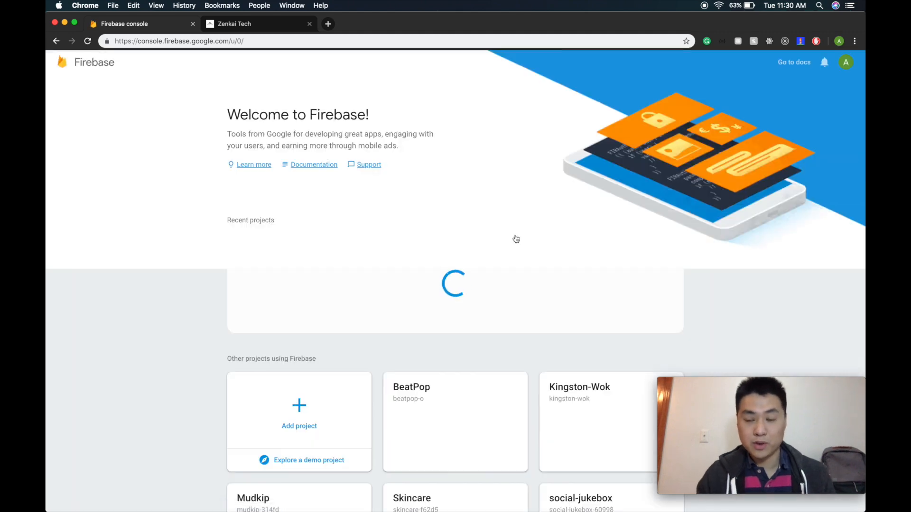
scroll("down", 3)
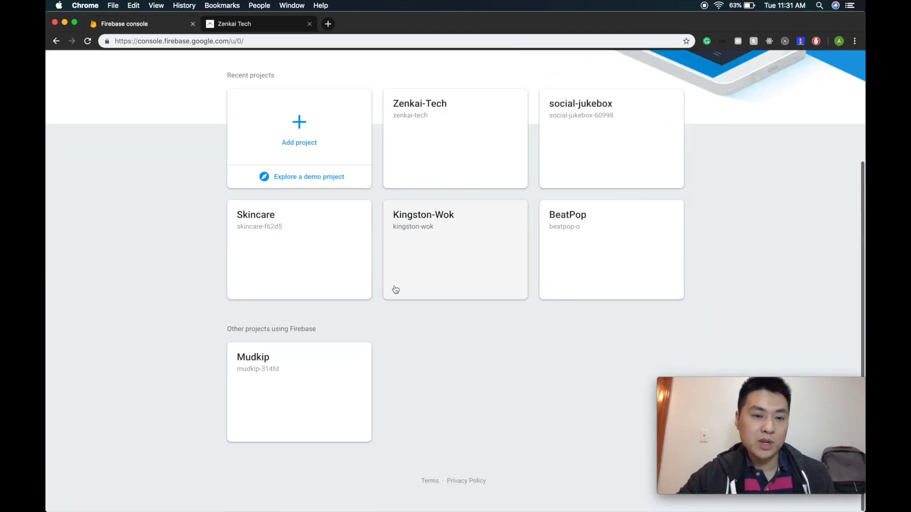
scroll("up", 3)
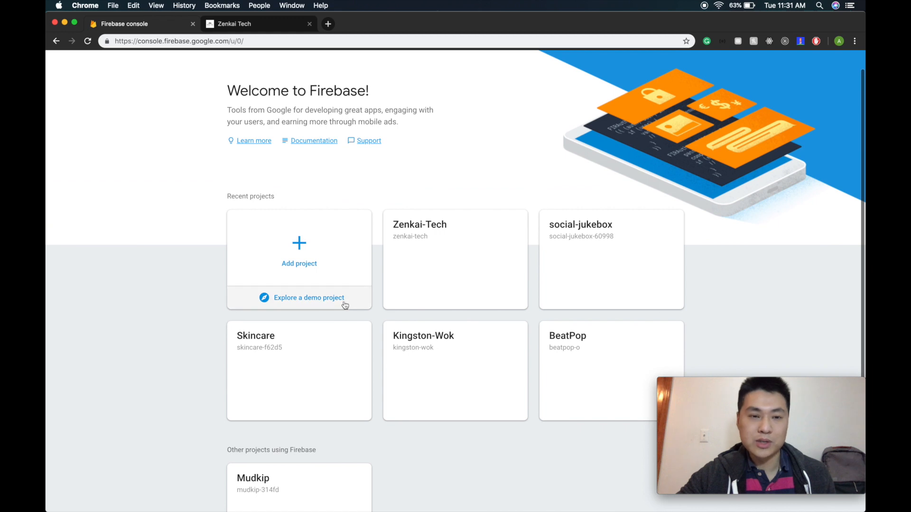
scroll("up", 3)
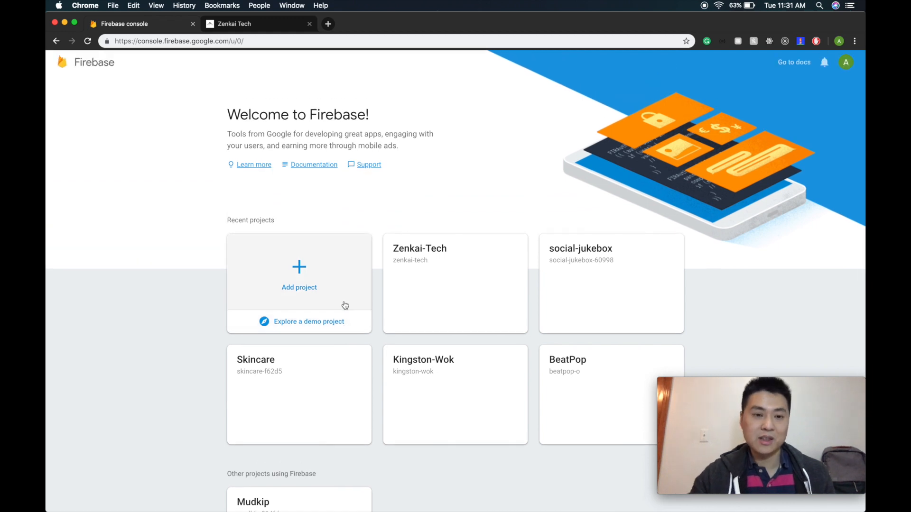
mouse_move(321, 284)
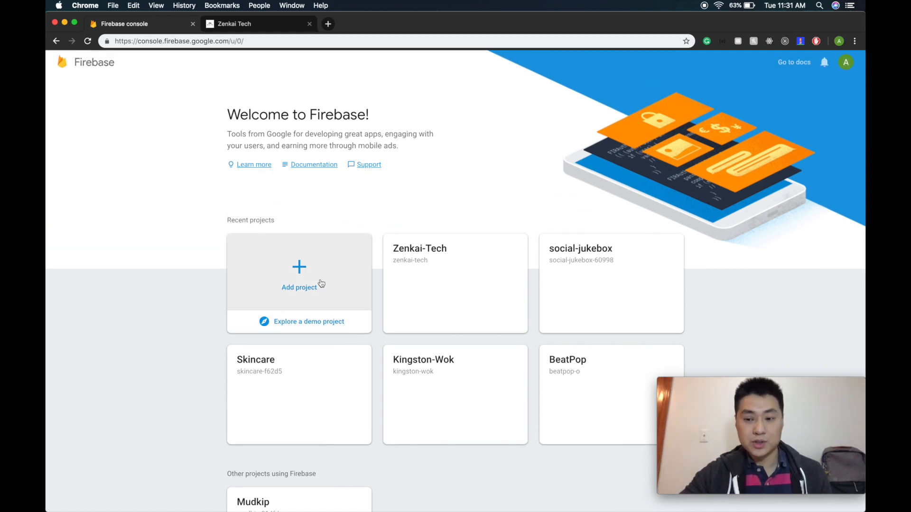
- Add a project named 'Demo-Project', create it, and open its Spark-plan overview
left_click(300, 279)
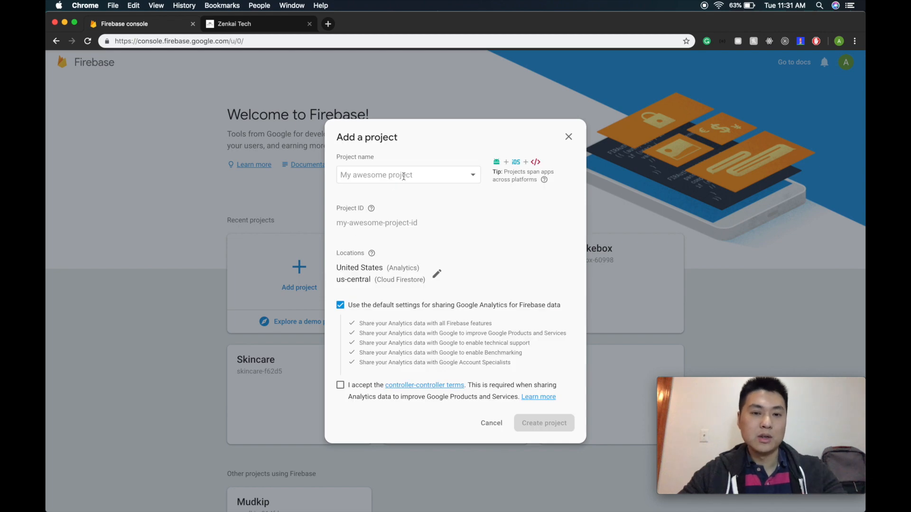
type("D")
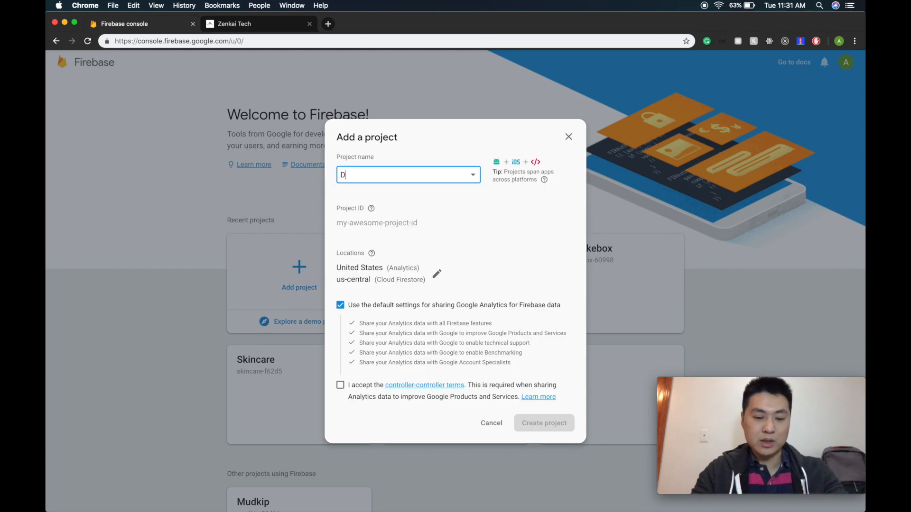
type("emo-")
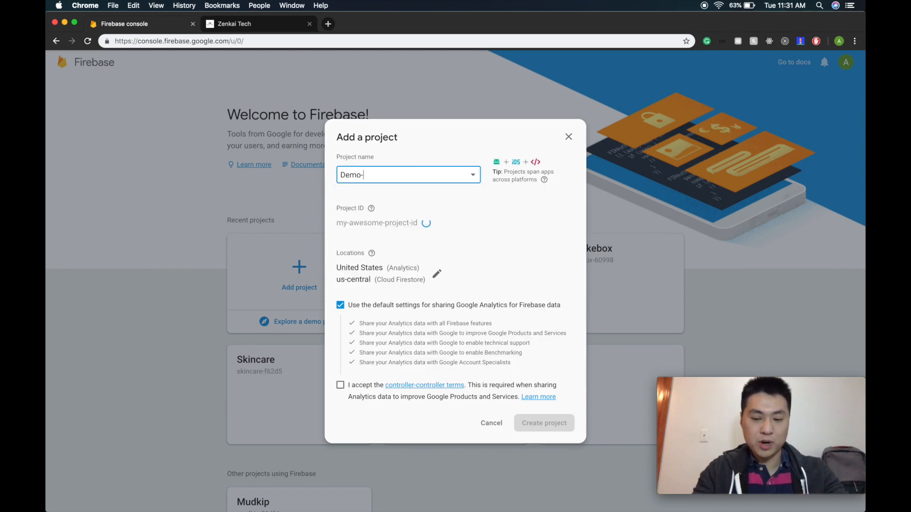
type("Project")
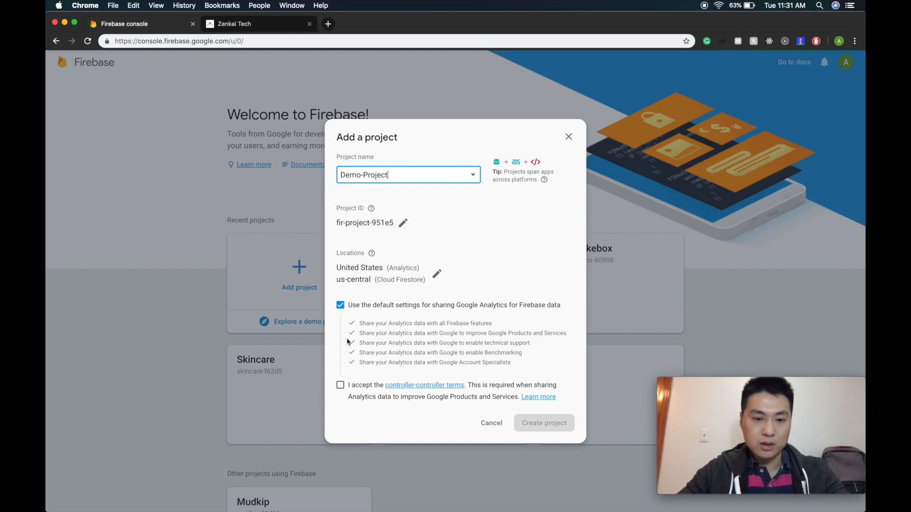
left_click(543, 422)
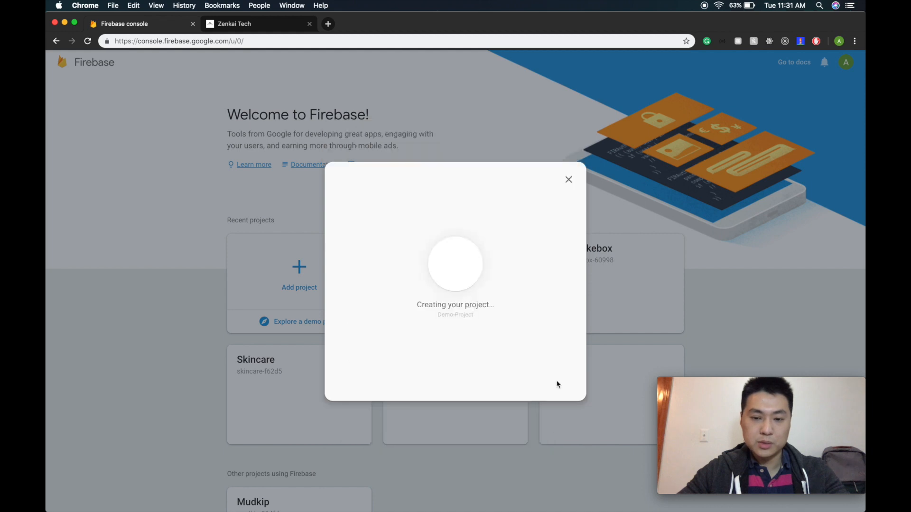
mouse_move(485, 346)
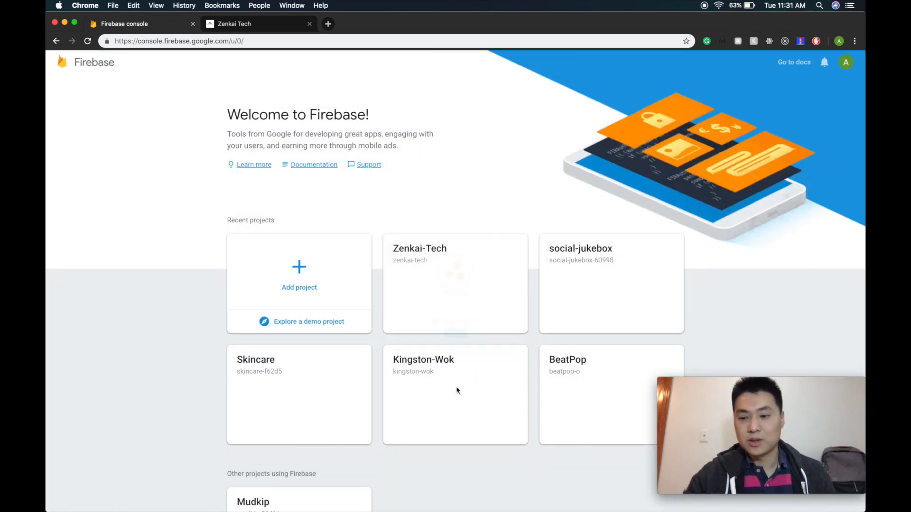
left_click(308, 321)
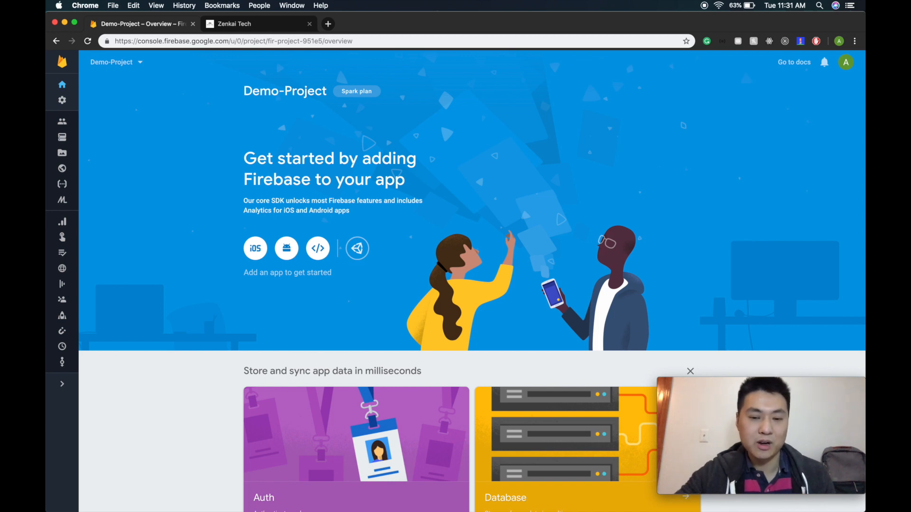
mouse_move(472, 496)
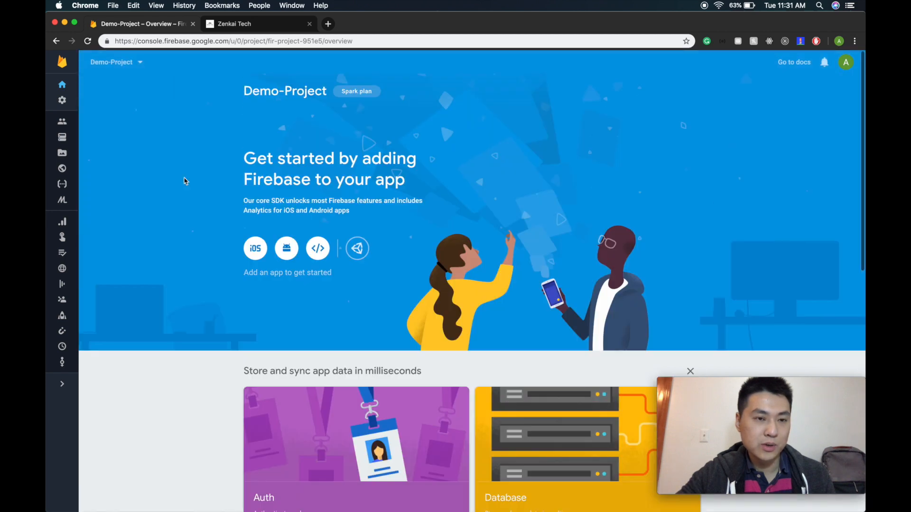
mouse_move(203, 476)
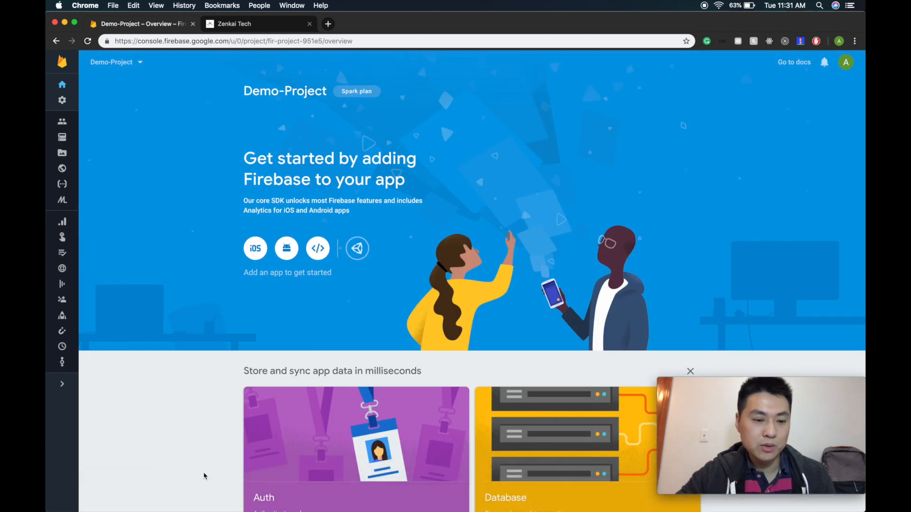
mouse_move(568, 493)
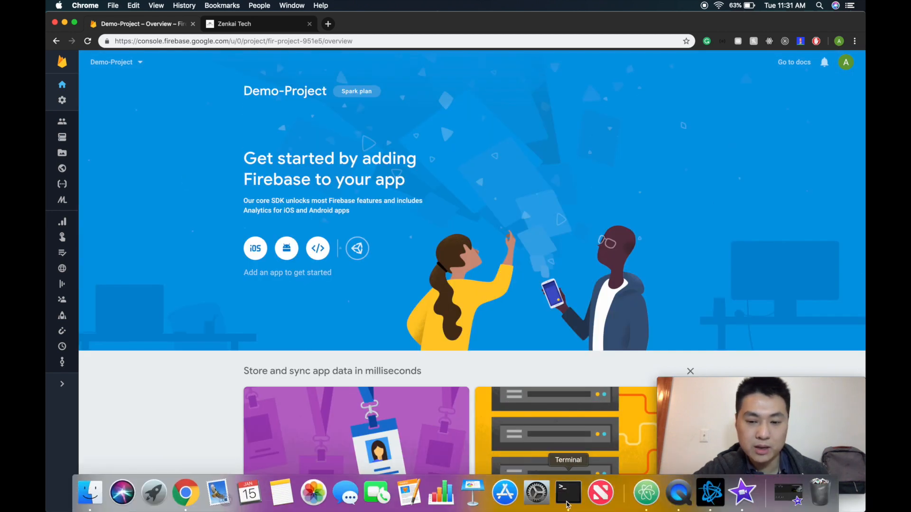
- Run 'npm install firebase-tools -g' in Terminal to install firebase-tools 6.2.2
left_click(568, 493)
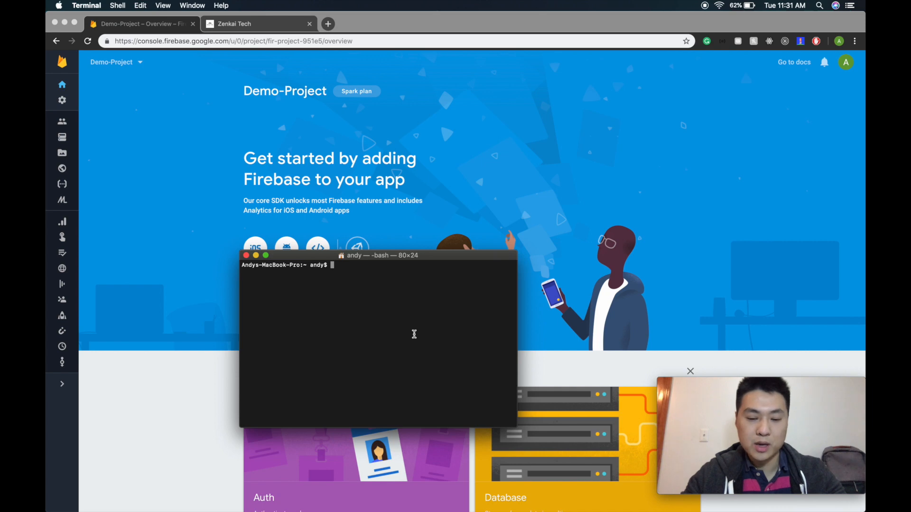
type("npm")
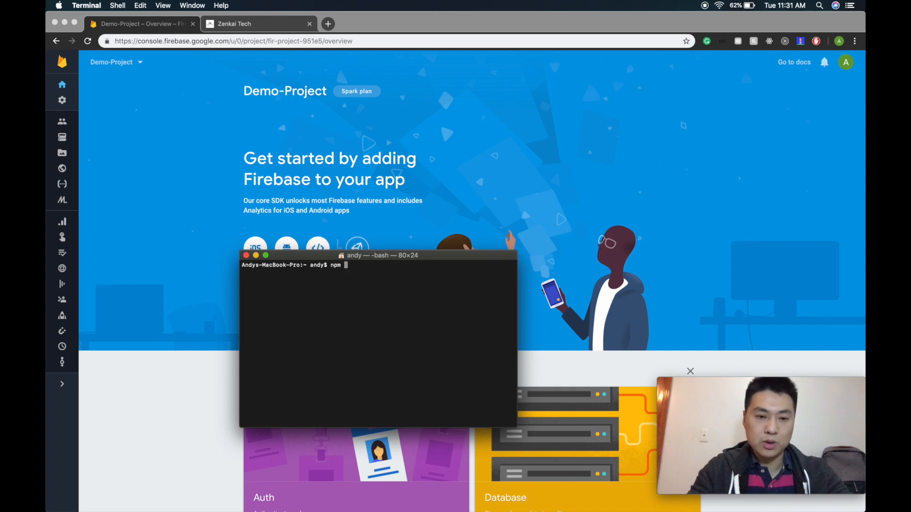
type("install")
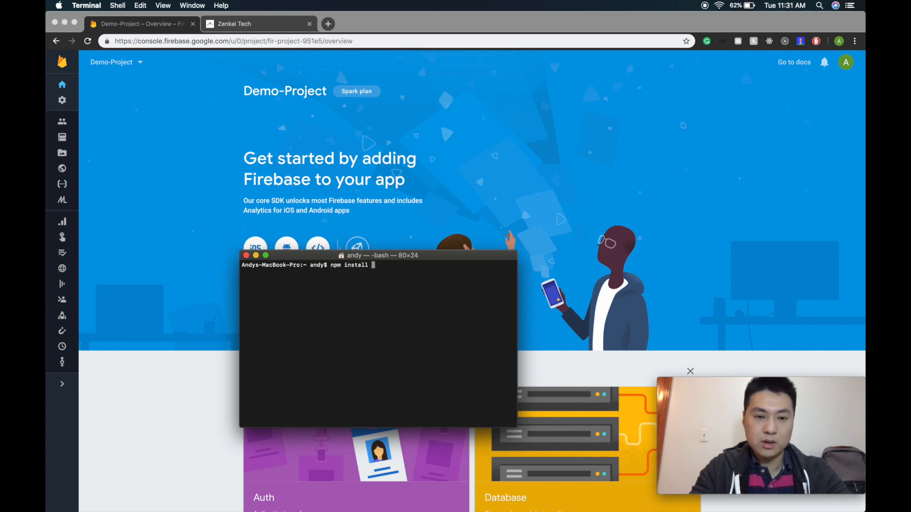
type("firebase")
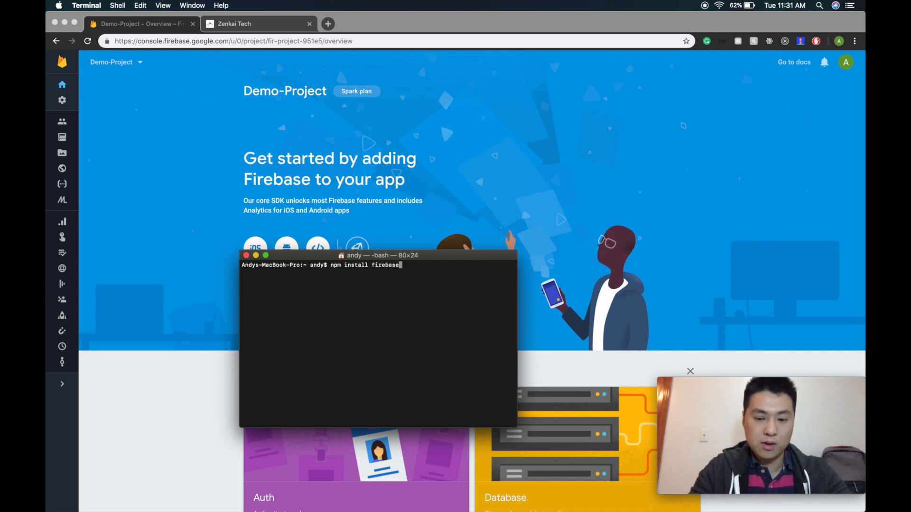
type("-tools")
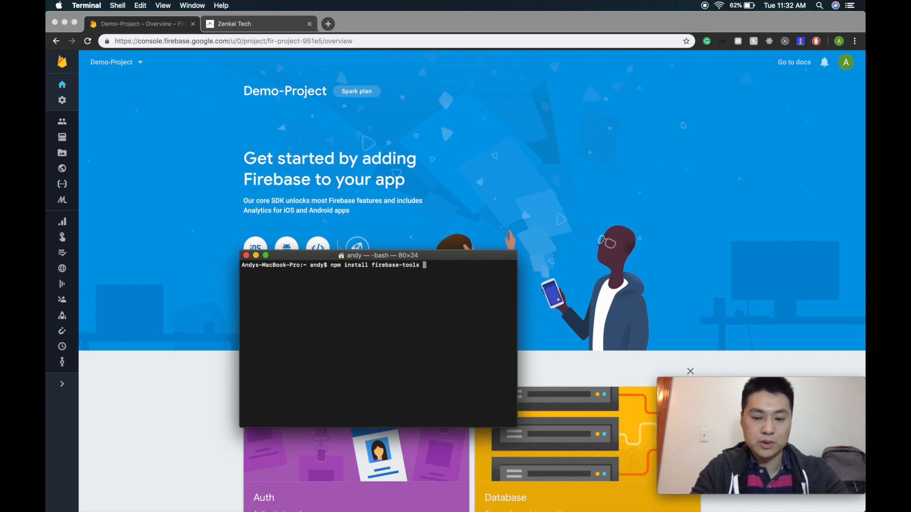
type("-g")
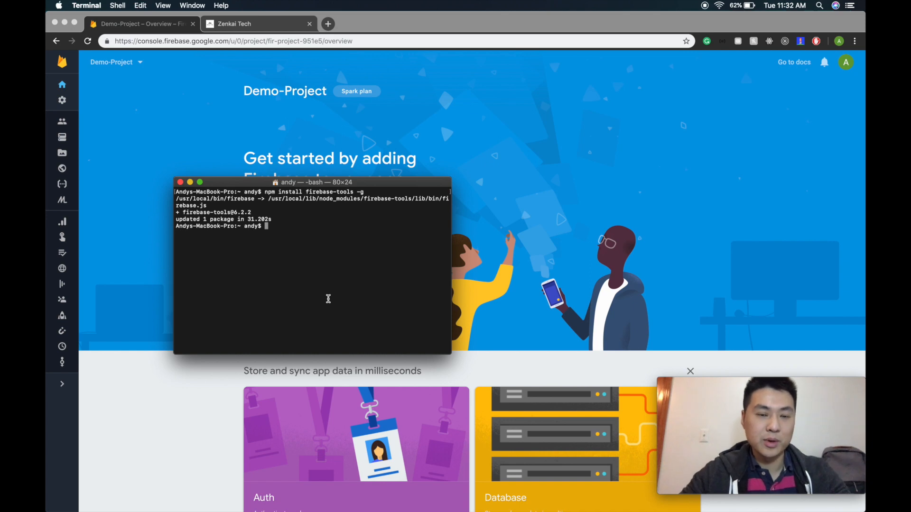
mouse_move(645, 492)
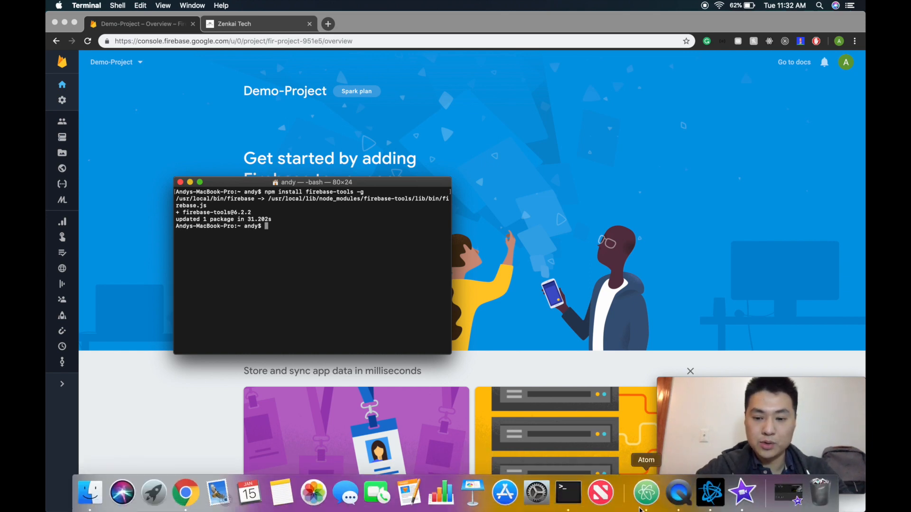
- Switch to the portfolio project in Atom and clear its terminal
left_click(646, 494)
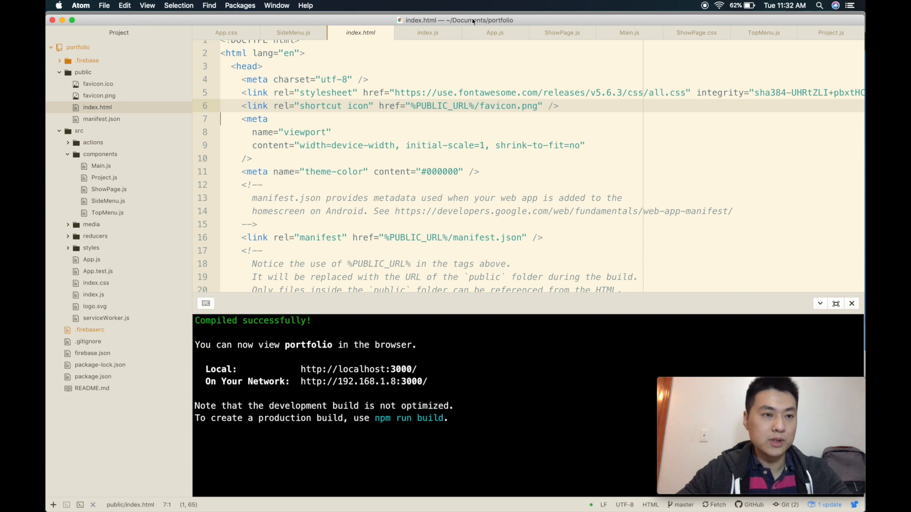
mouse_move(322, 380)
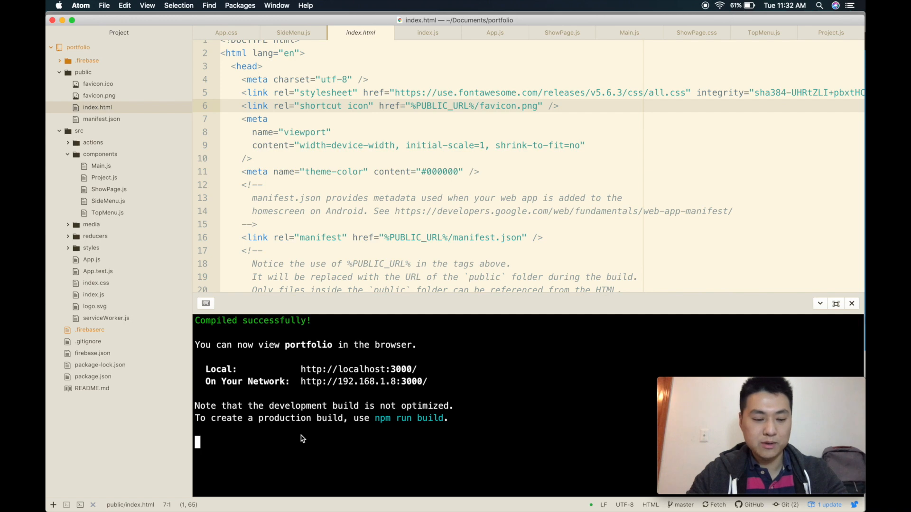
type("clear")
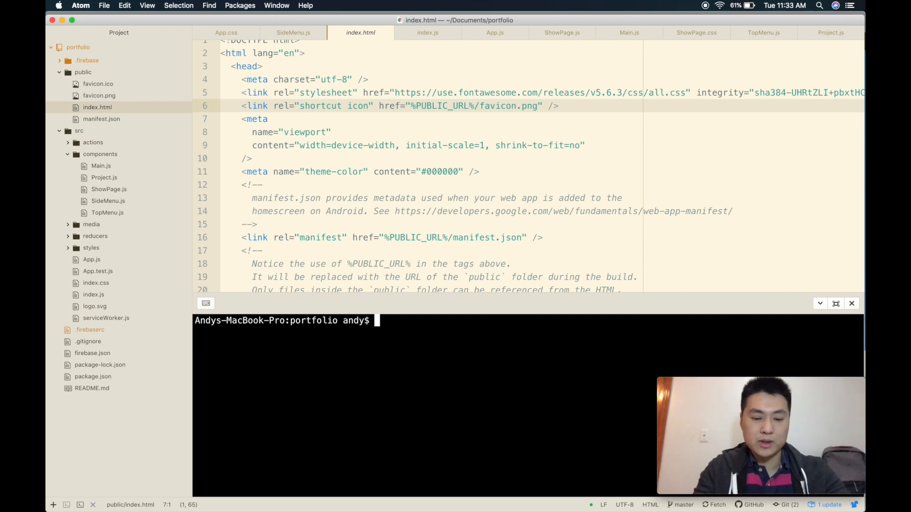
- Run 'firebase login' in Atom's terminal
type("firebase l")
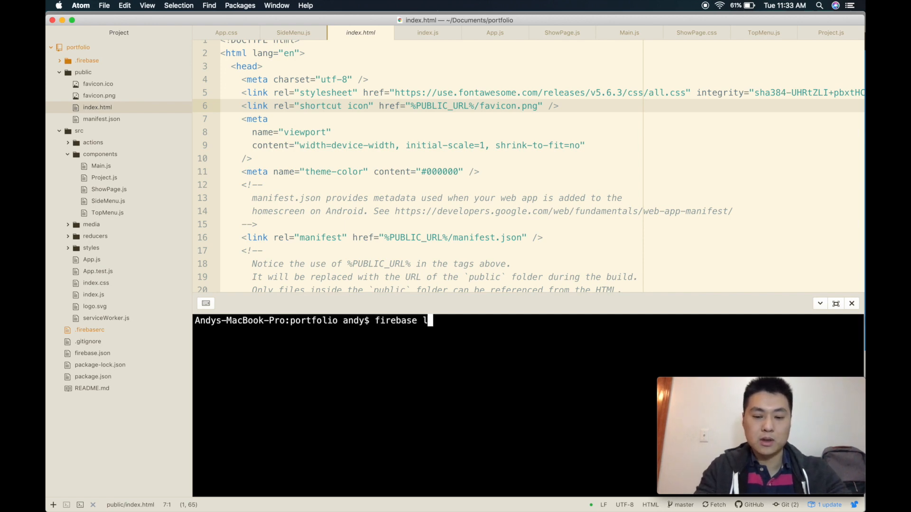
type("ogin")
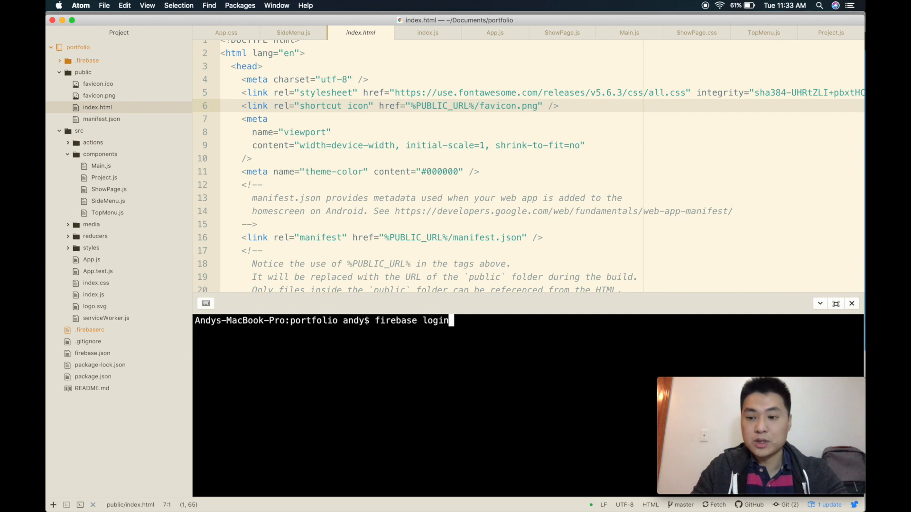
key("Return")
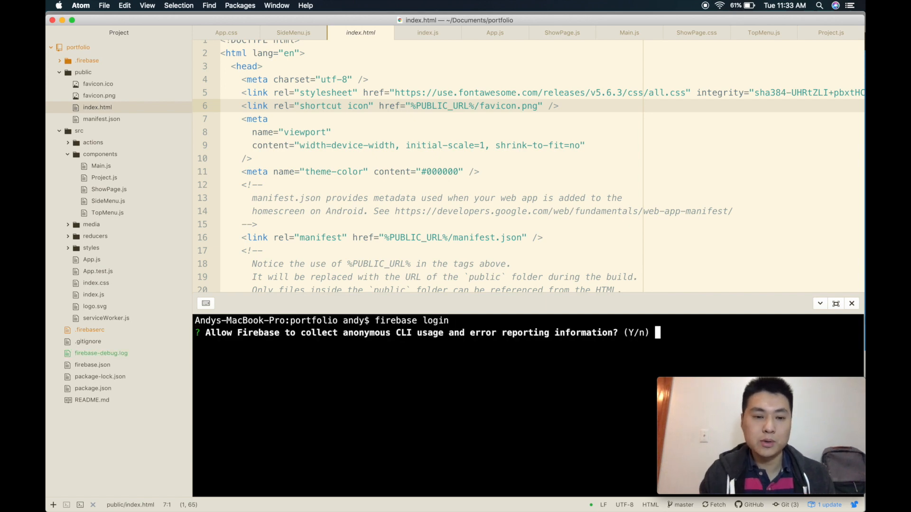
mouse_move(420, 366)
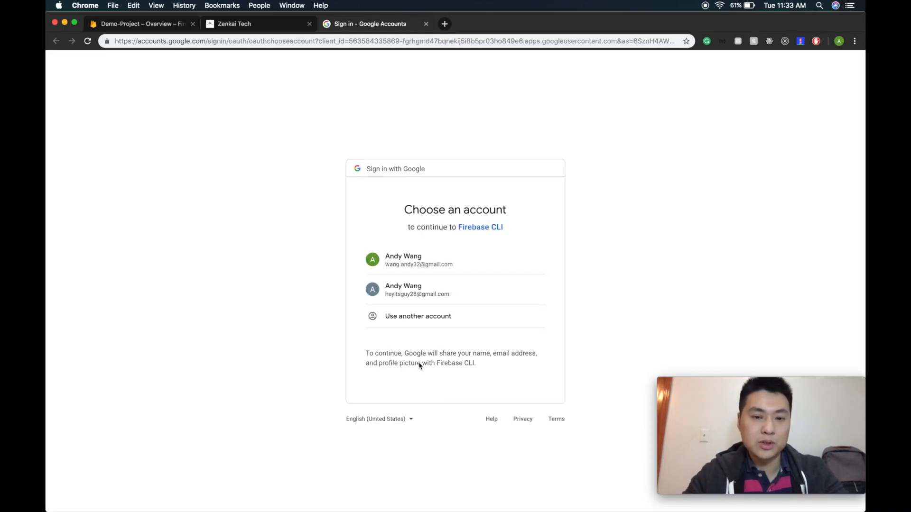
- Choose the first Google account and allow Firebase CLI access to it
left_click(418, 260)
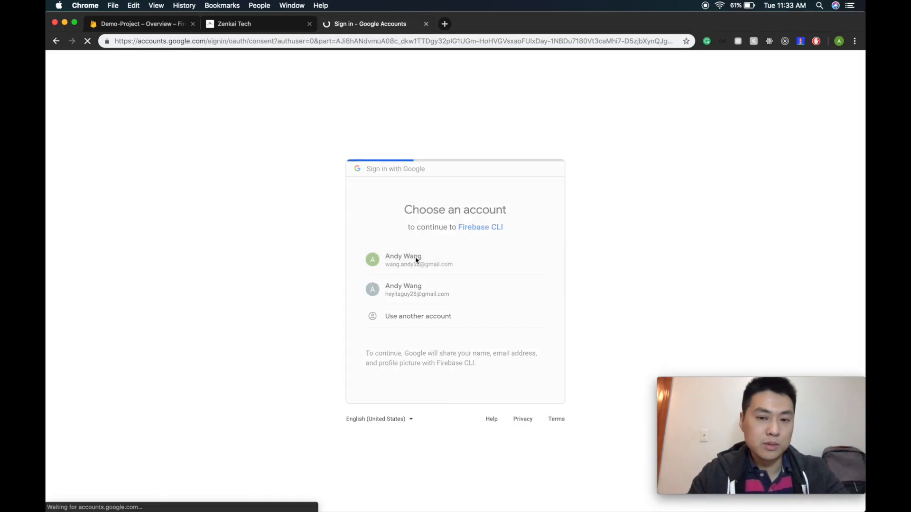
left_click(419, 259)
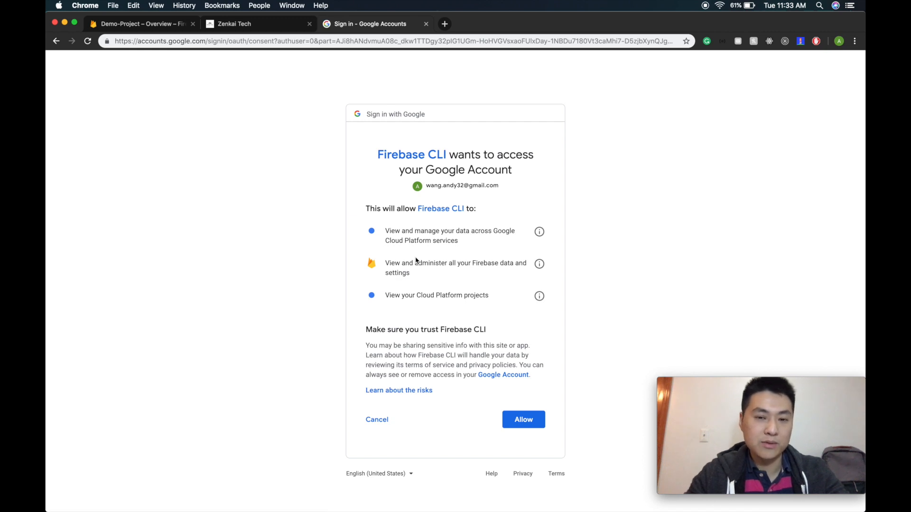
left_click(522, 420)
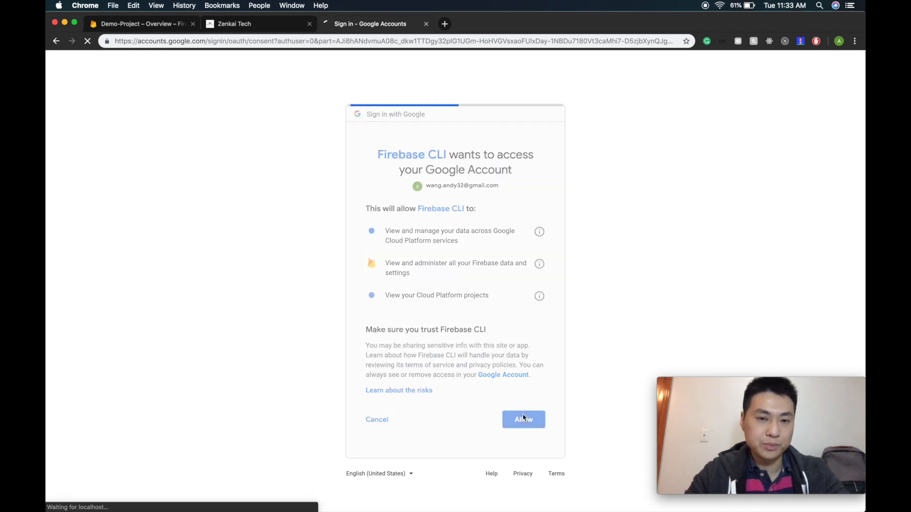
left_click(522, 420)
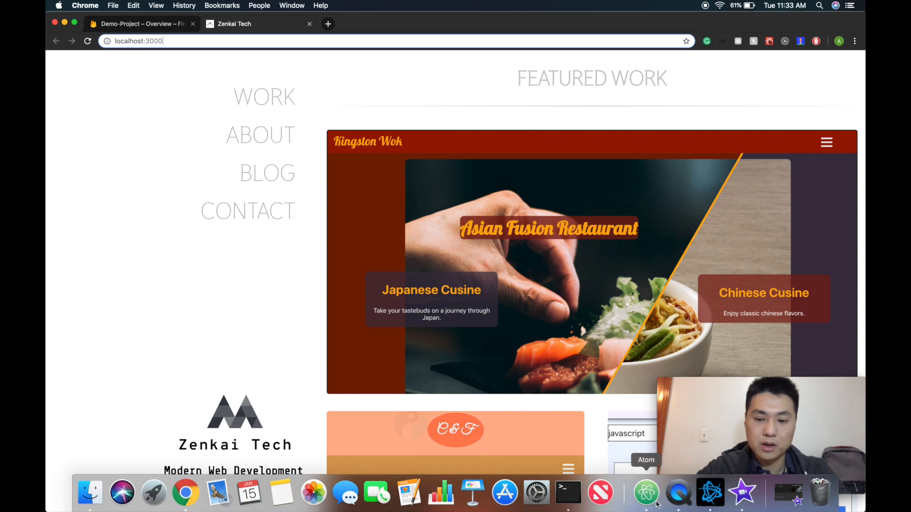
- Clear Atom's terminal after the login and run 'npm run build'
left_click(644, 495)
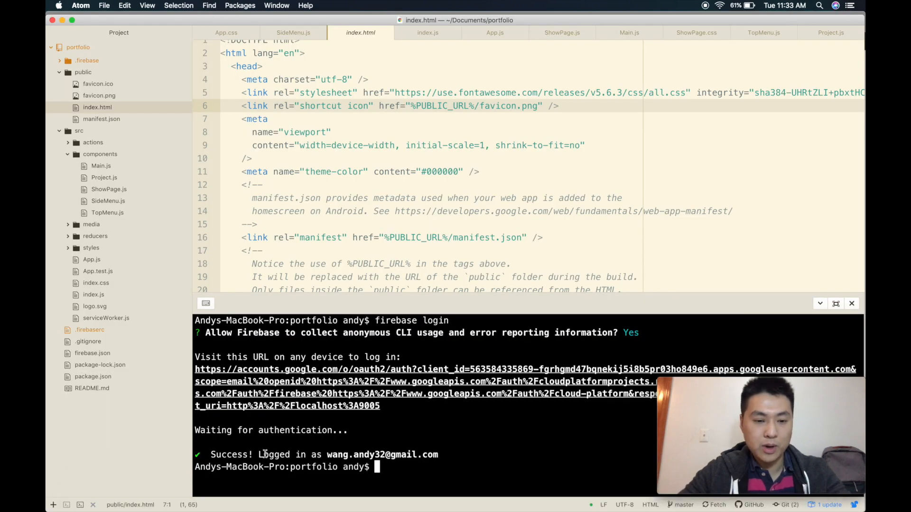
type("clea")
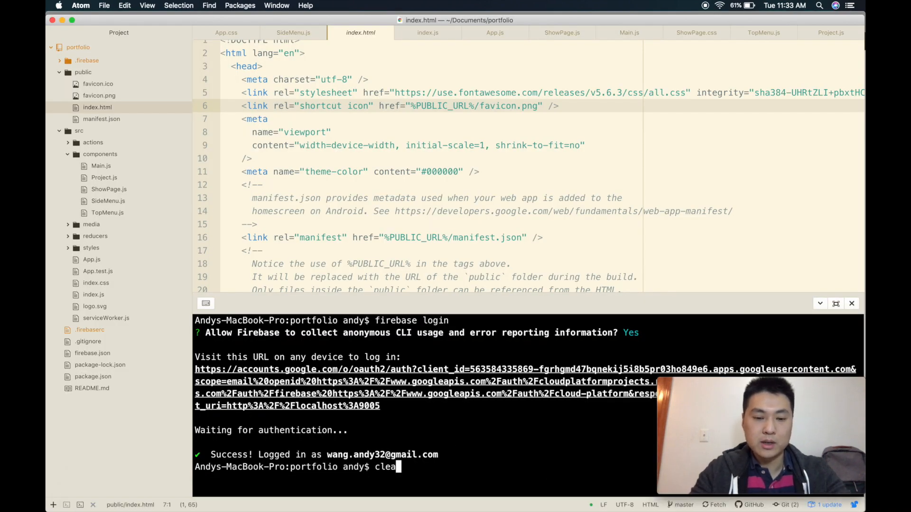
key("Return")
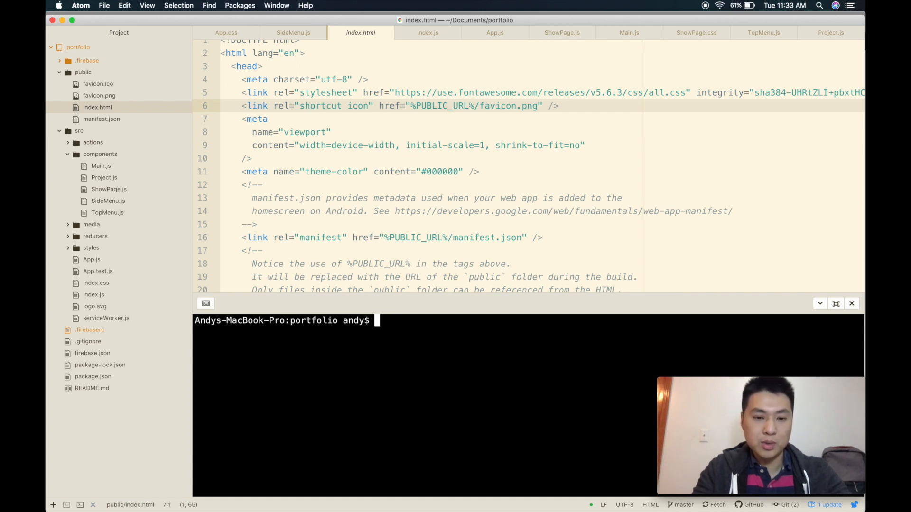
type("npm run bu")
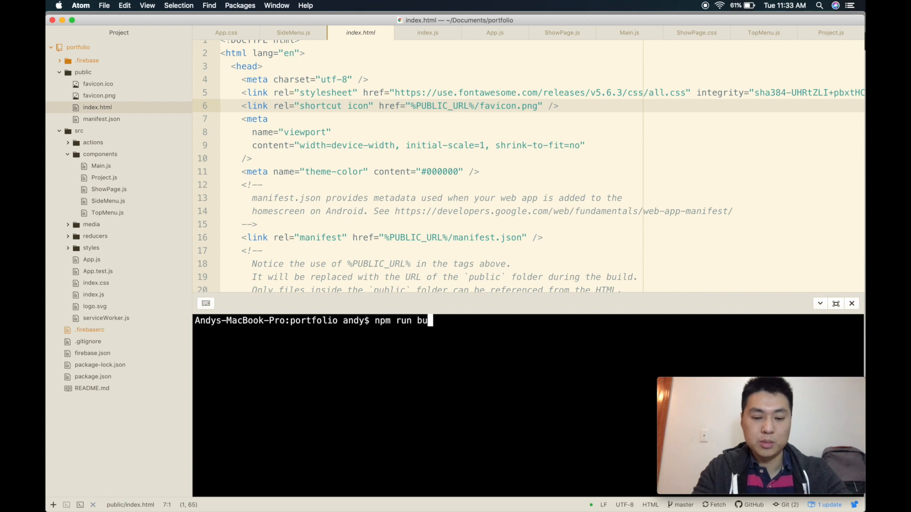
key("Return")
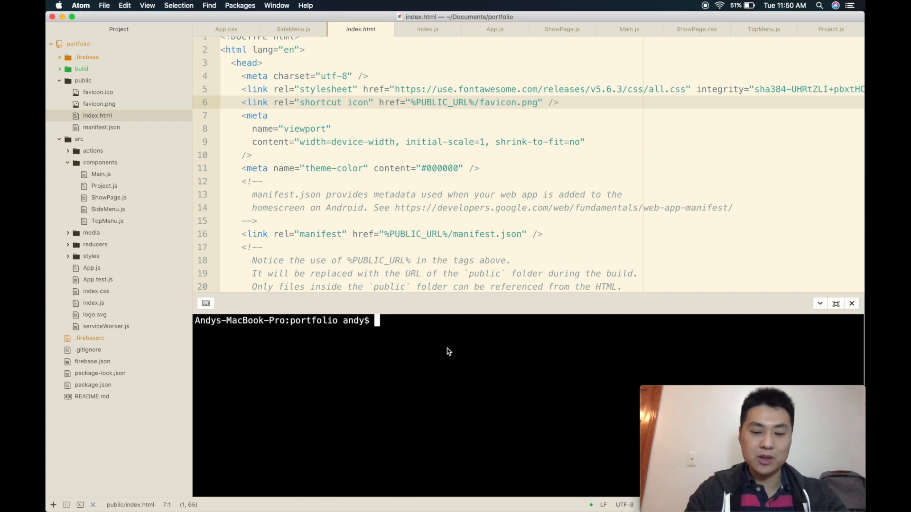
- Run 'firebase init' and select Hosting as the feature to configure
type("firebase")
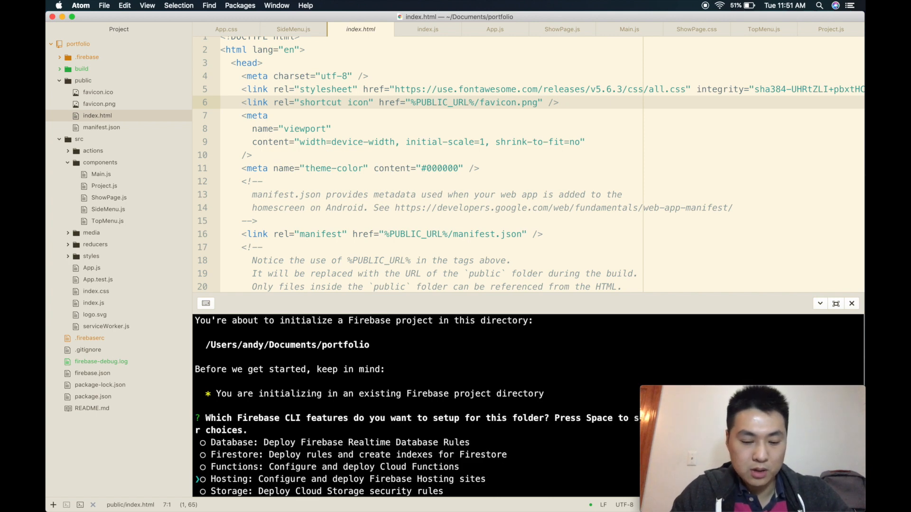
key("space")
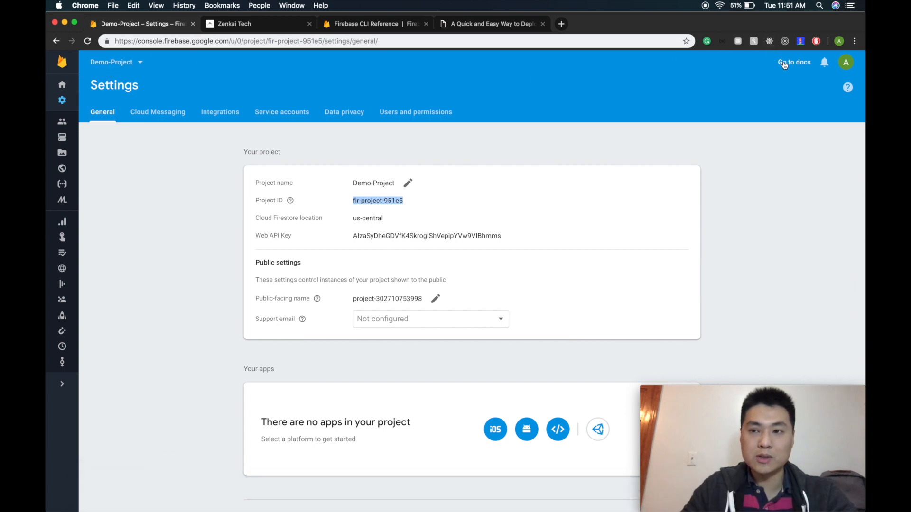
- Review Demo-Project's ID on Settings, then return to Atom's Hosting setup prompt
left_click(115, 63)
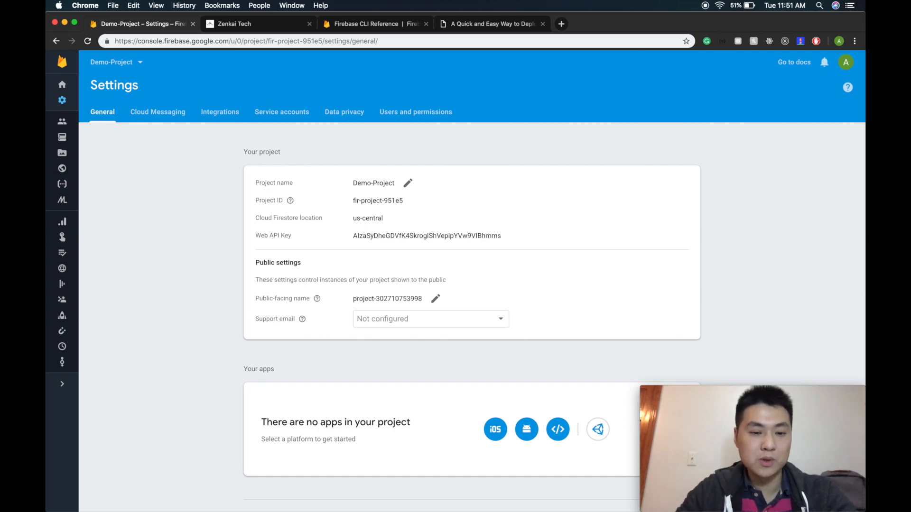
left_click(603, 495)
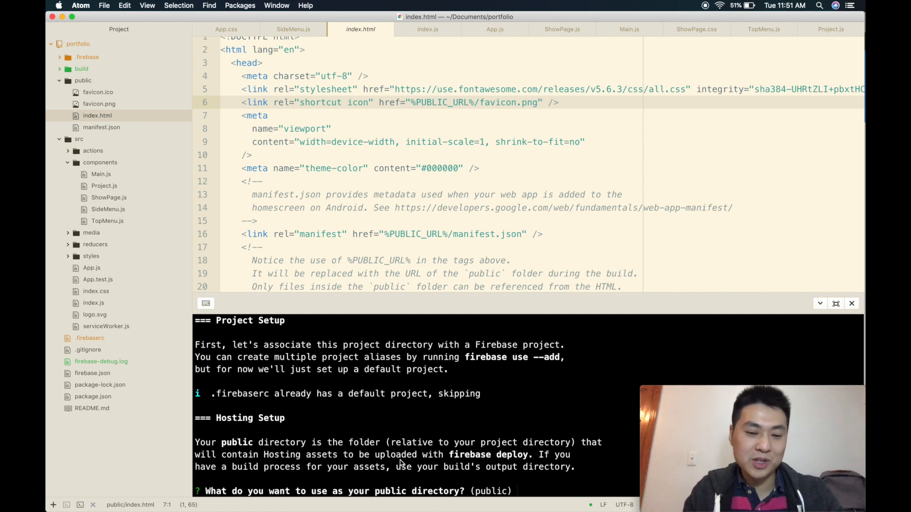
- Set 'build' as the public directory, keep build/index.html, and type 'firebase use'
type("build")
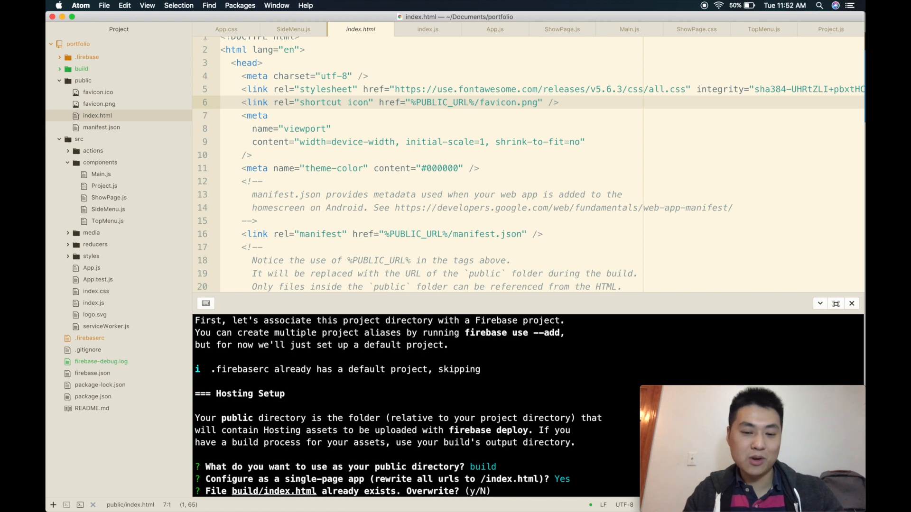
type("N")
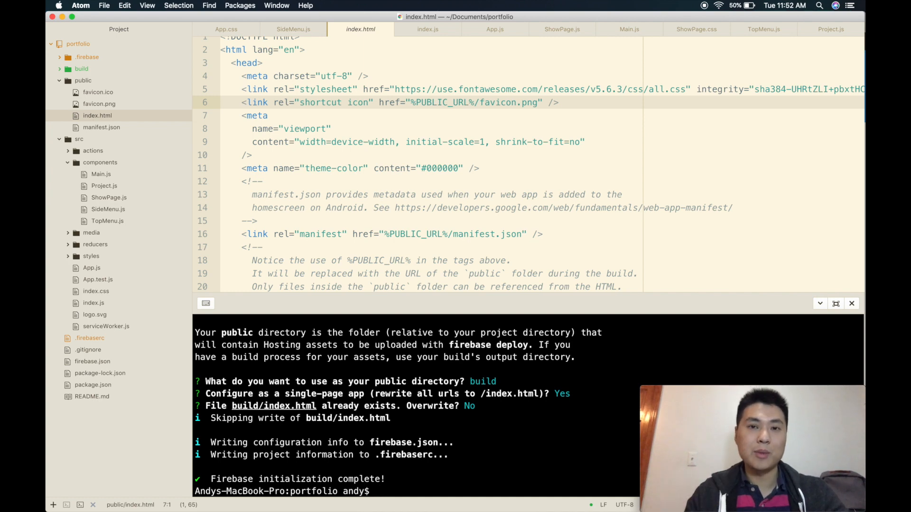
type("fire")
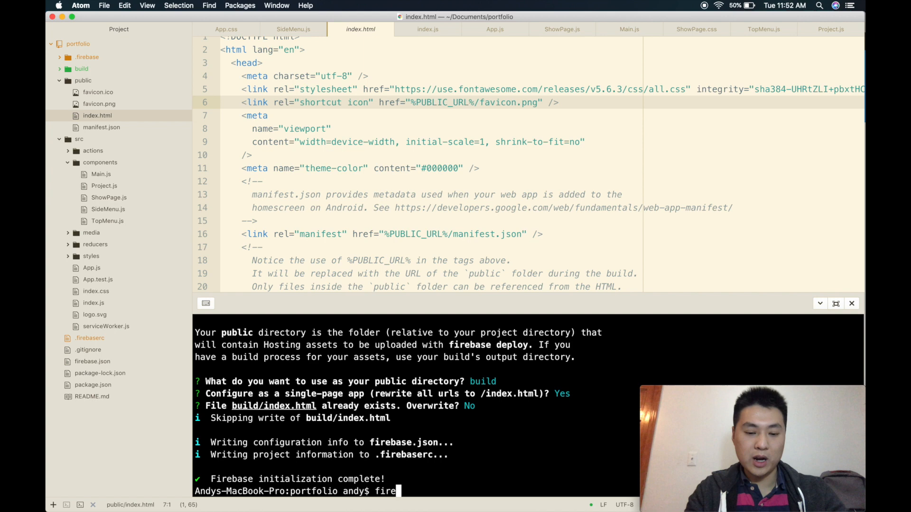
type("base use")
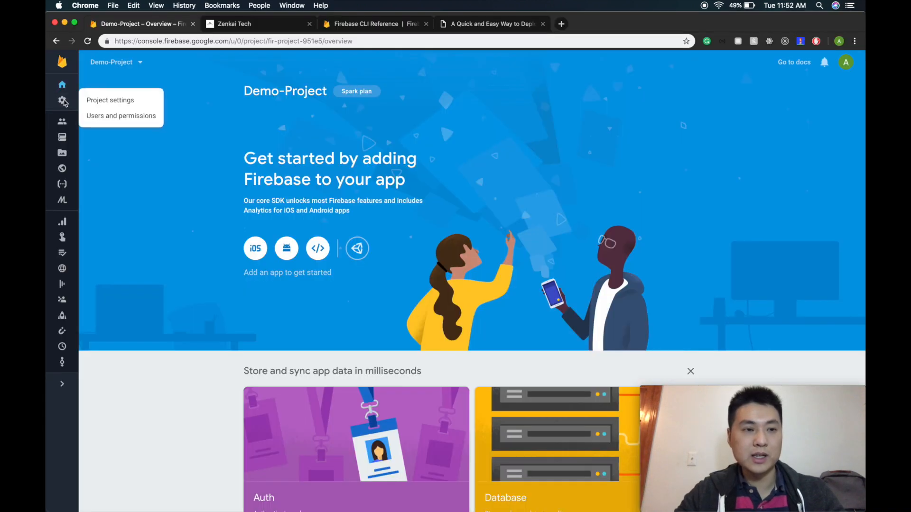
- Open Demo-Project's settings and select the project ID fir-project-951e5
left_click(110, 100)
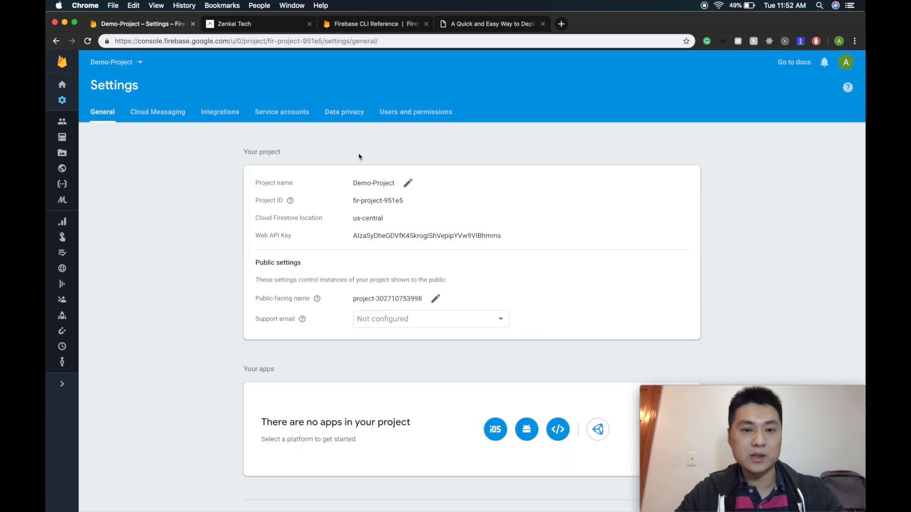
double_click(369, 200)
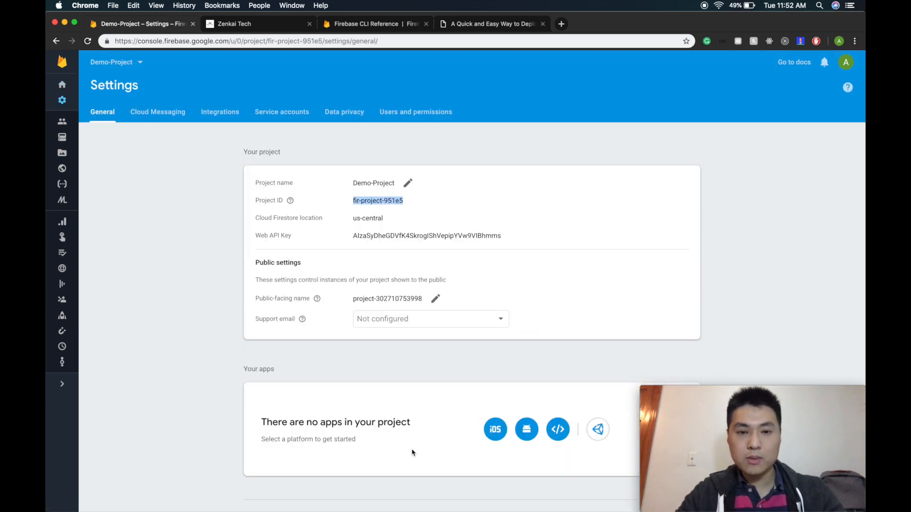
mouse_move(528, 494)
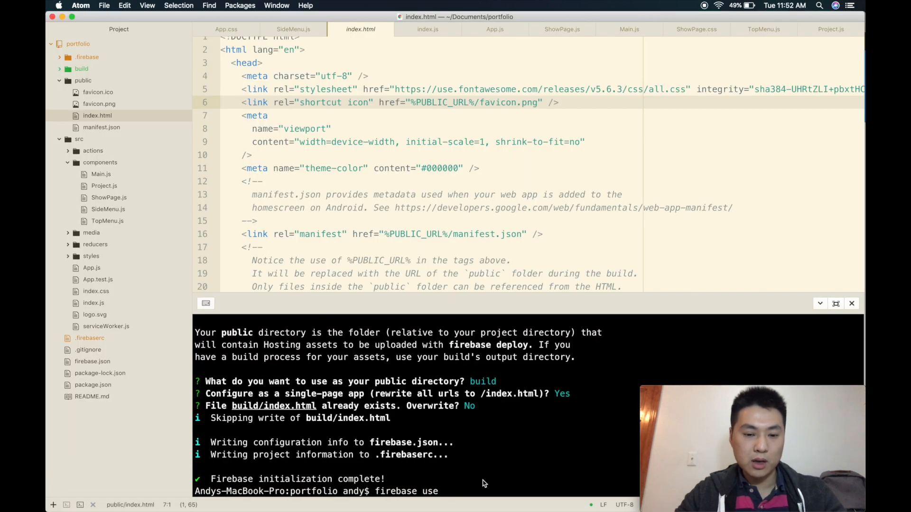
- Run 'firebase use fir-project-951e5', clear the terminal, then run 'firebase deploy'
type("fir-project-951e5")
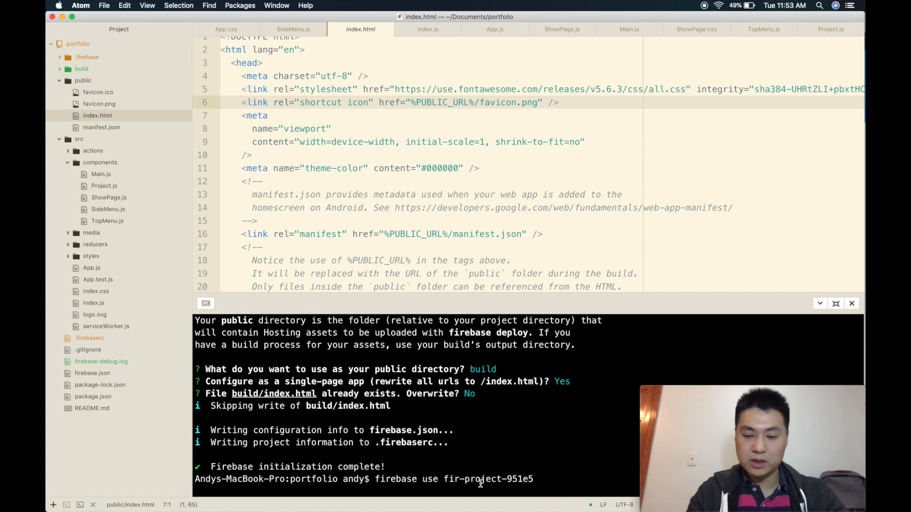
key("Return")
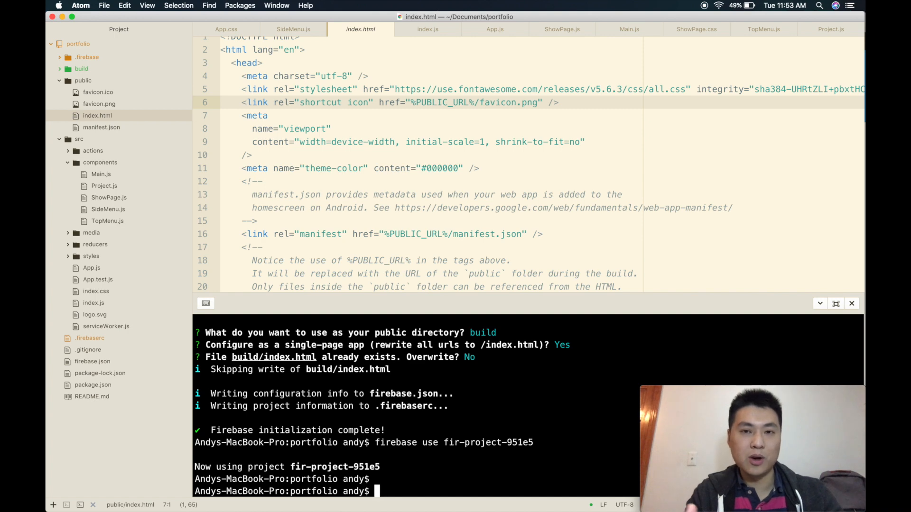
type("cle")
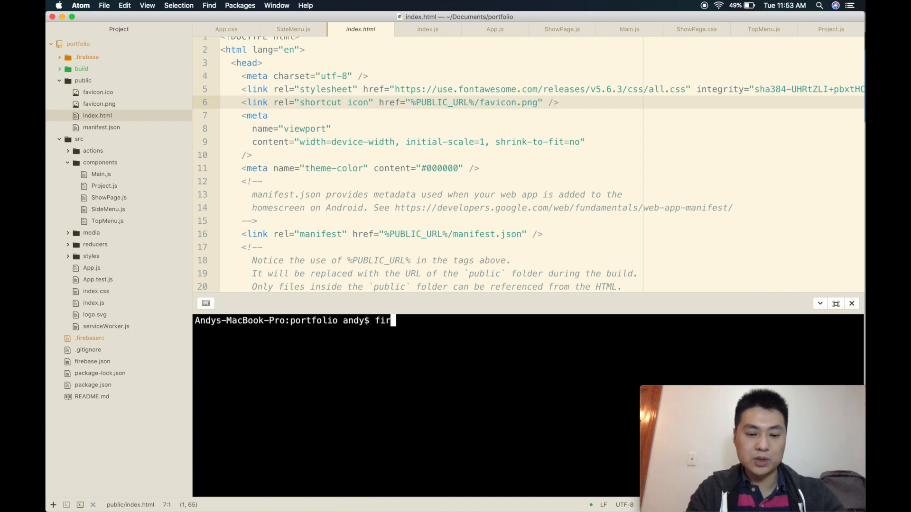
type("ebase deploy")
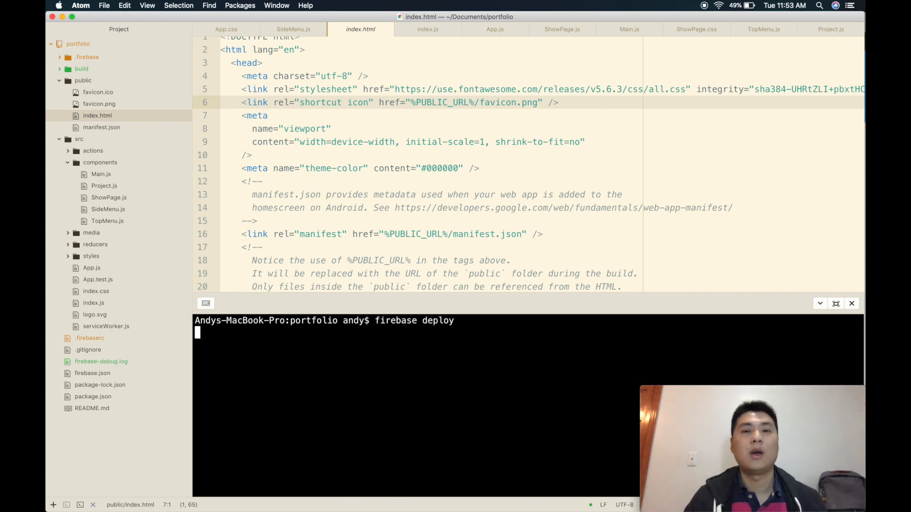
key("Return")
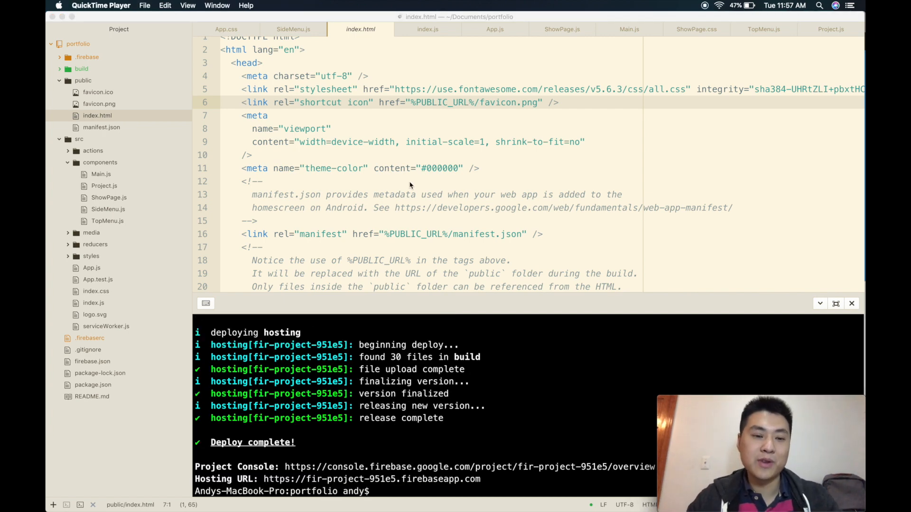
mouse_move(365, 303)
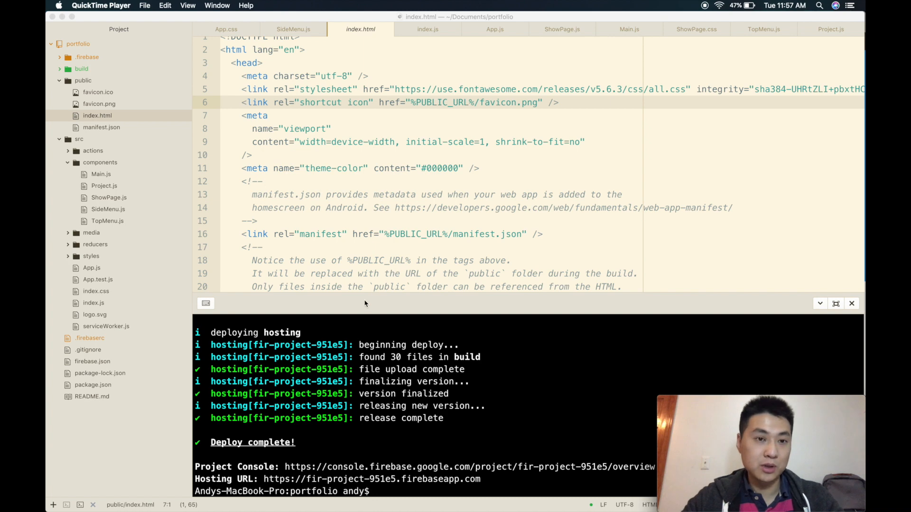
- Return to Chrome and view Hosting for fir-project-951e5.firebaseapp.com with its 32-file release
left_click(175, 494)
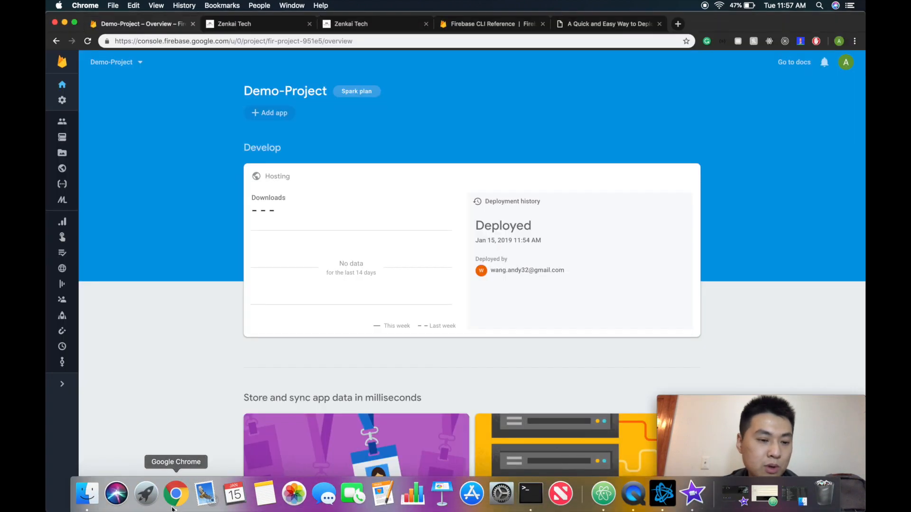
mouse_move(313, 133)
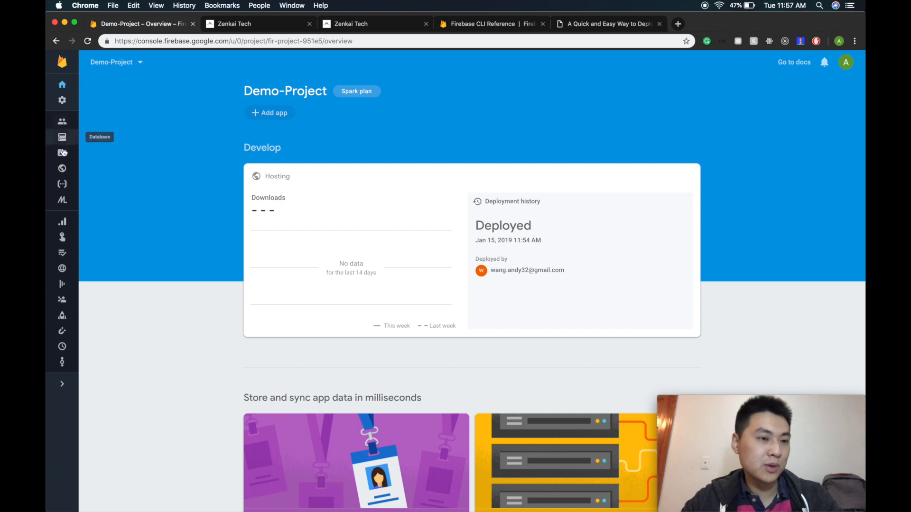
left_click(62, 169)
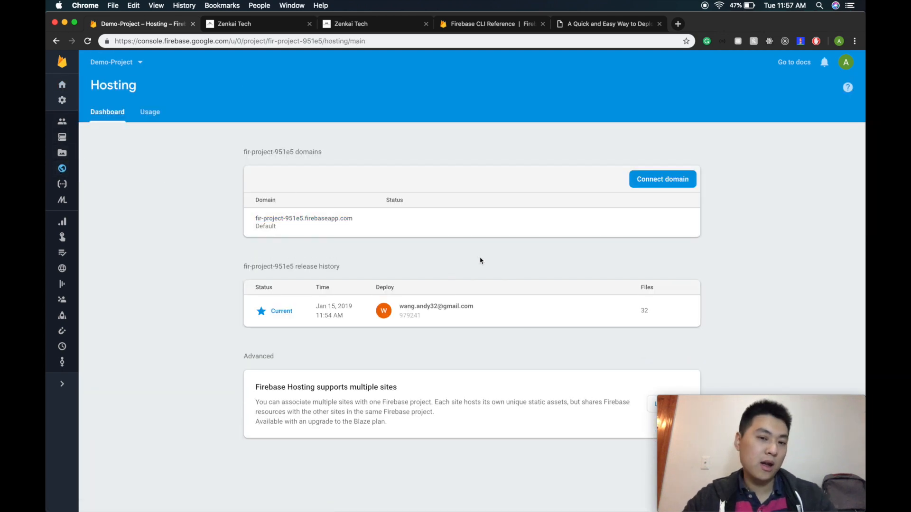
mouse_move(522, 330)
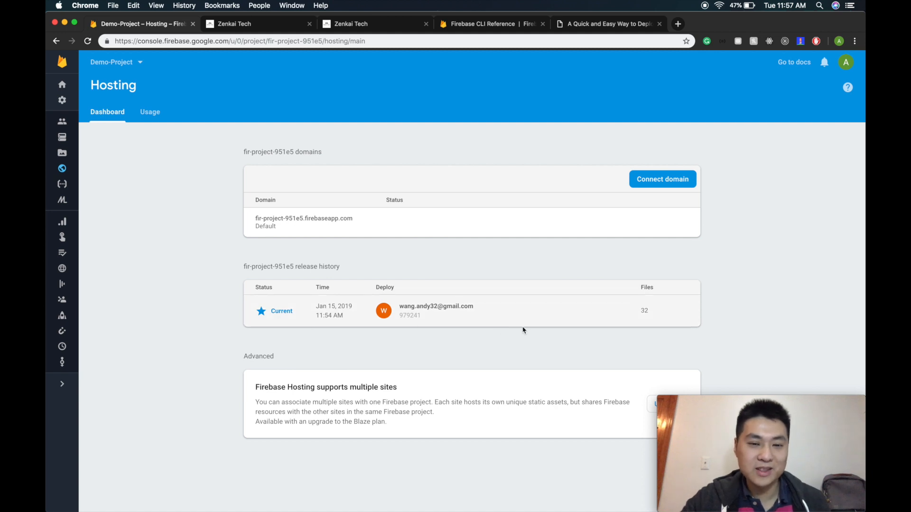
mouse_move(247, 320)
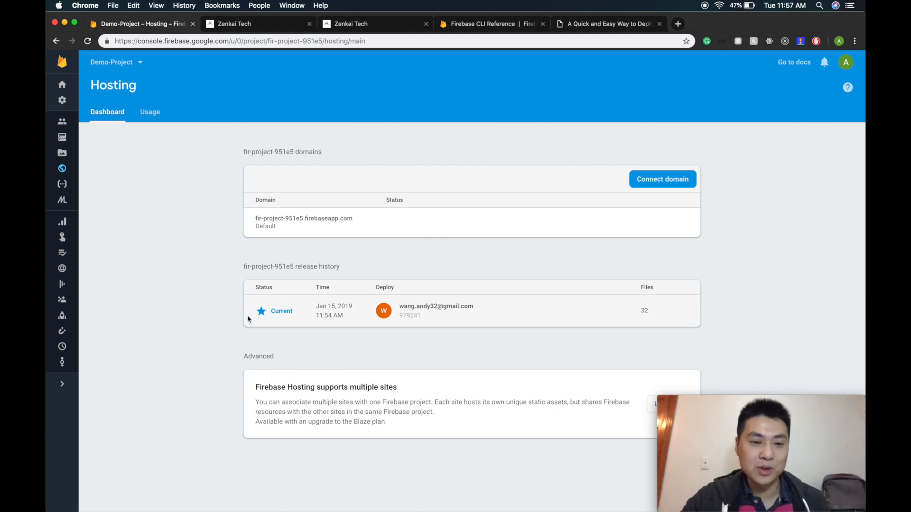
mouse_move(487, 300)
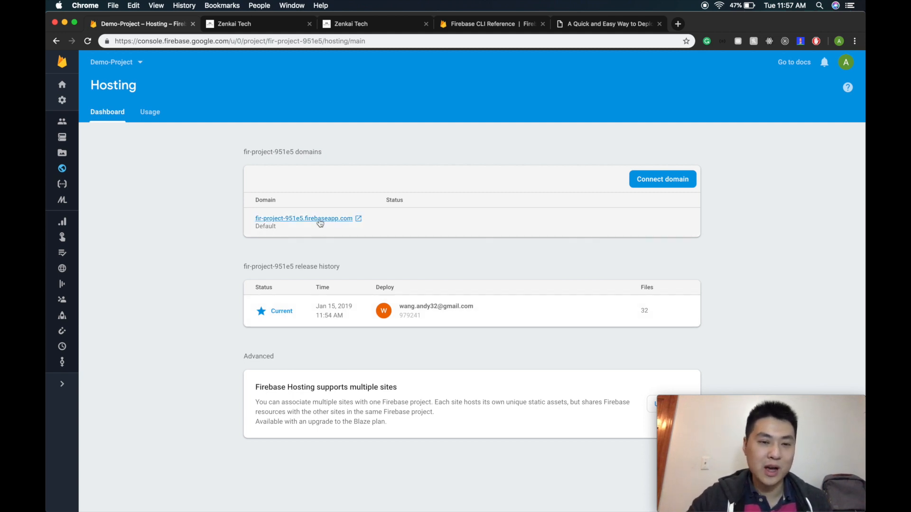
mouse_move(303, 218)
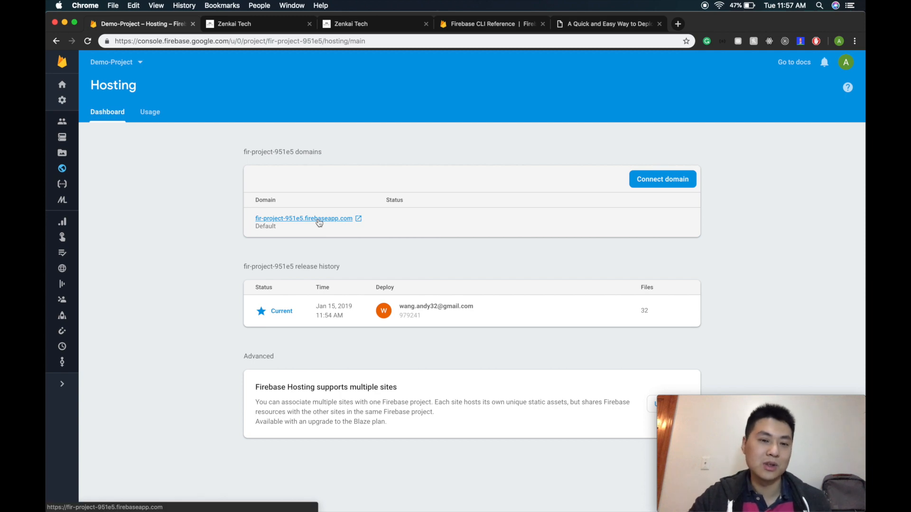
left_click(303, 218)
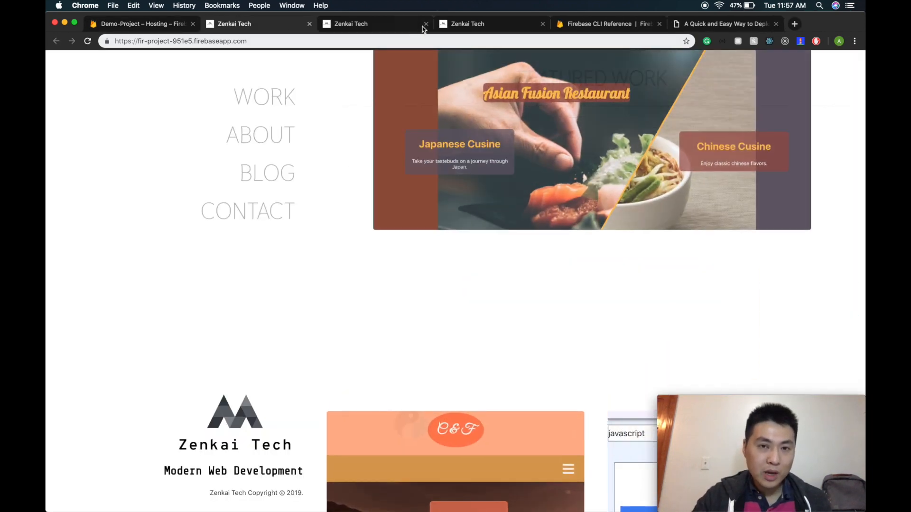
left_click(426, 24)
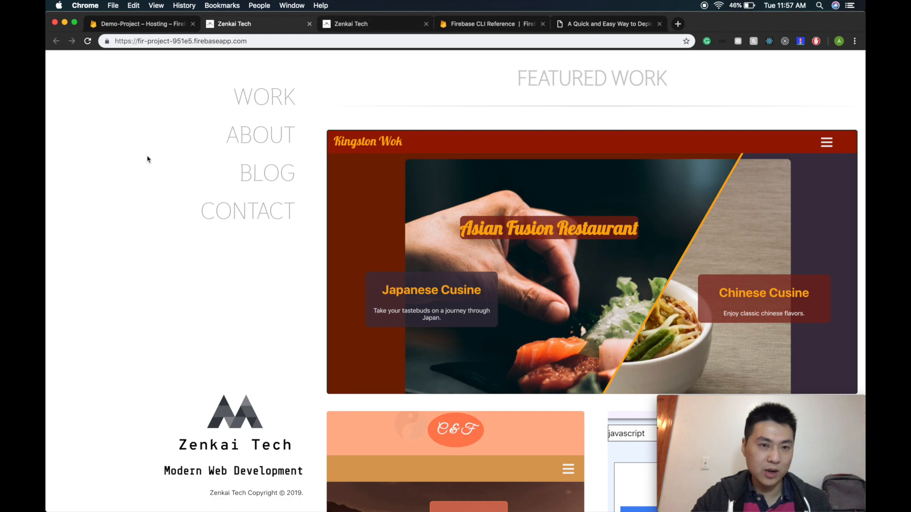
scroll("down", 3)
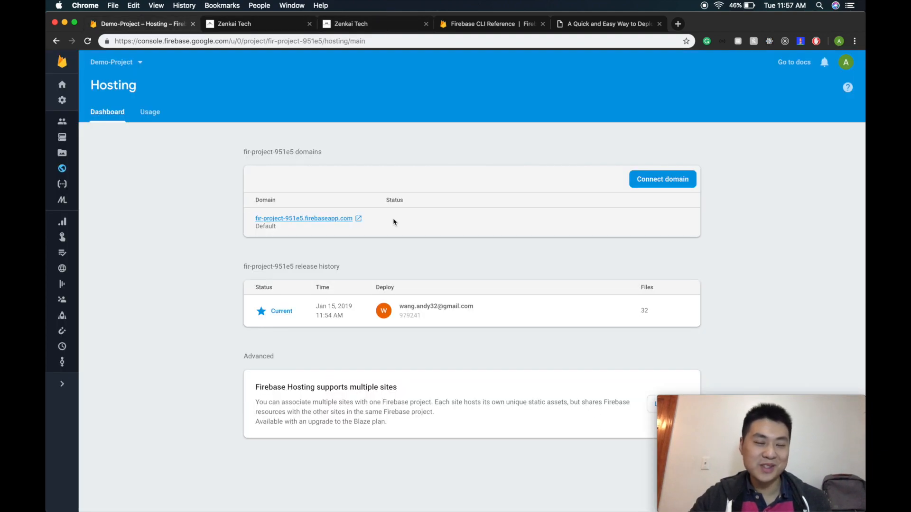
mouse_move(430, 234)
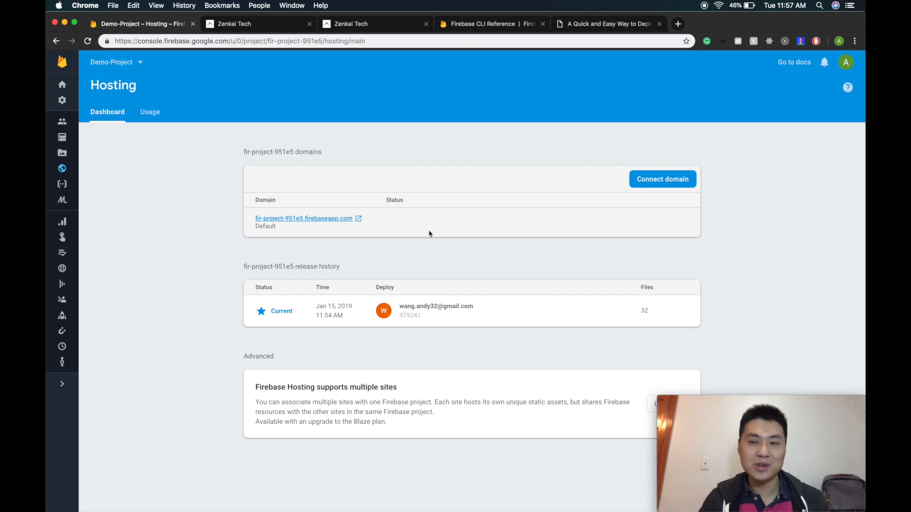